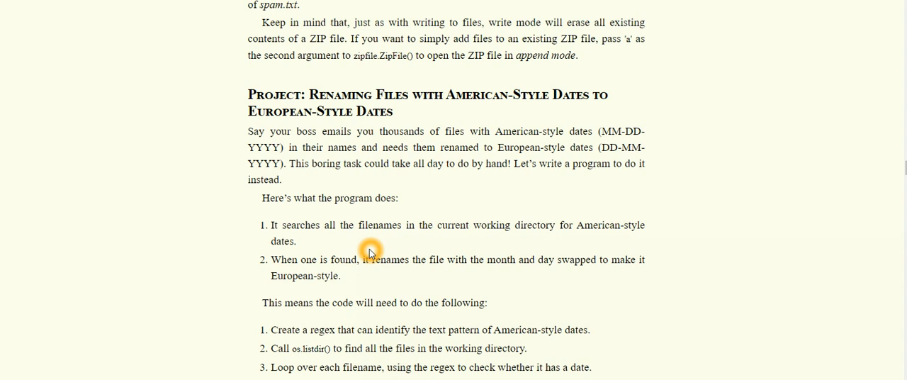
Scroll the book through the project overview and Step 1 code to the regex group outline.
{"action": "scroll", "scroll_direction": "down", "scroll_amount": 3}
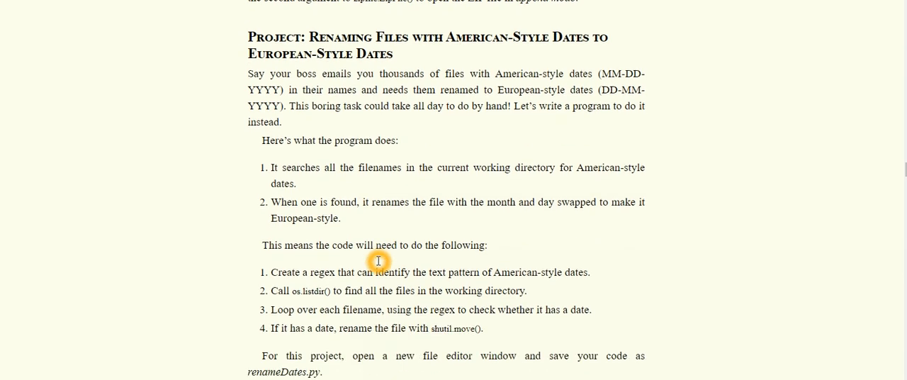
{"action": "scroll", "scroll_direction": "down", "scroll_amount": 3}
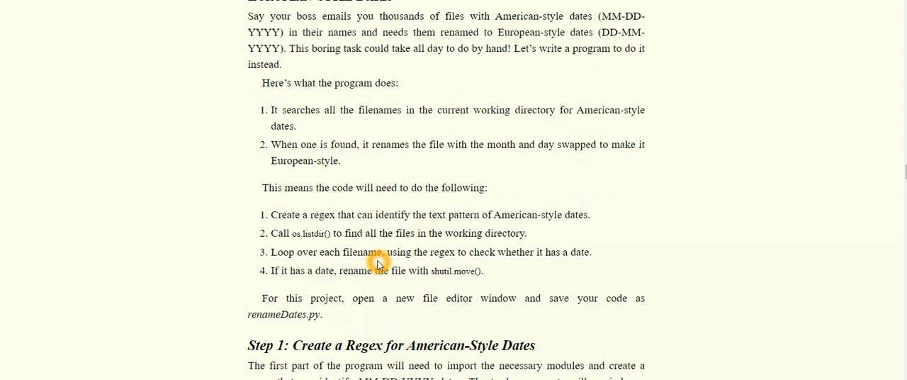
{"action": "scroll", "scroll_direction": "down", "scroll_amount": 3}
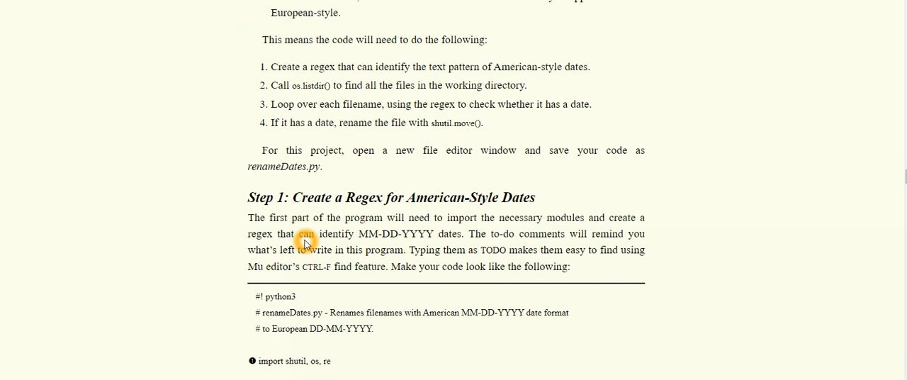
{"action": "scroll", "scroll_direction": "down", "scroll_amount": 3}
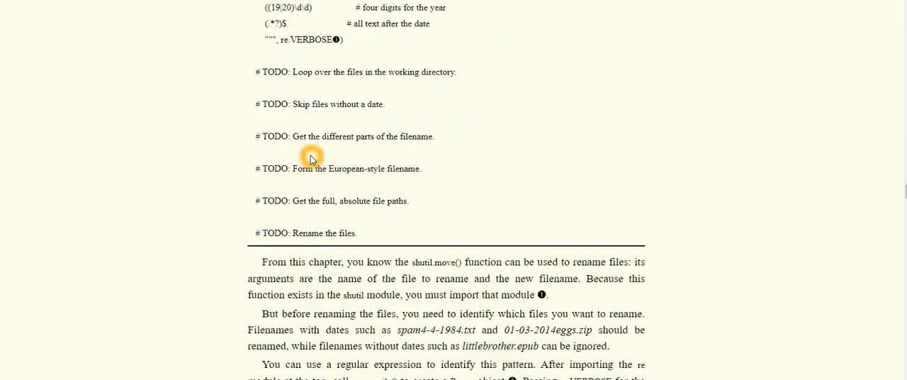
{"action": "scroll", "scroll_direction": "down", "scroll_amount": 3}
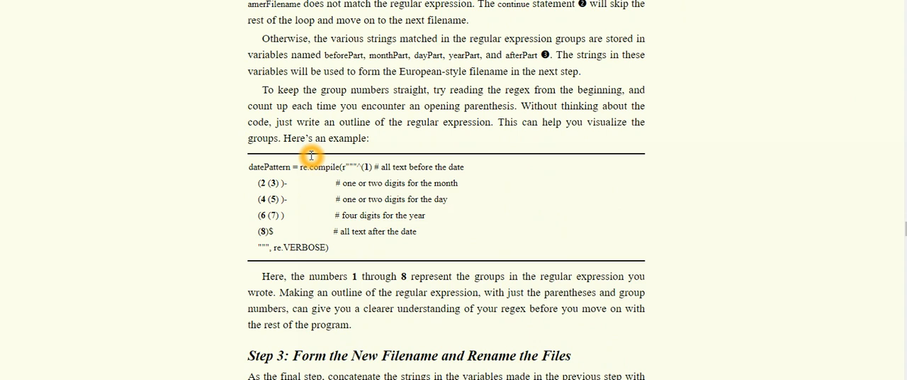
{"action": "mouse_move", "coordinate": [328, 105]}
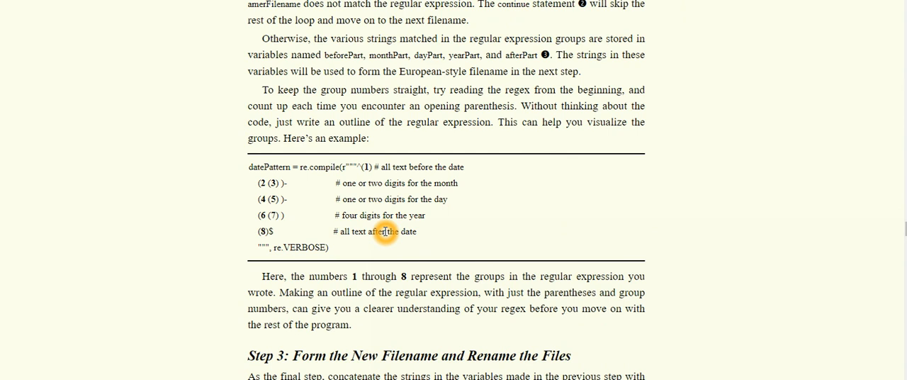
{"action": "mouse_move", "coordinate": [354, 343]}
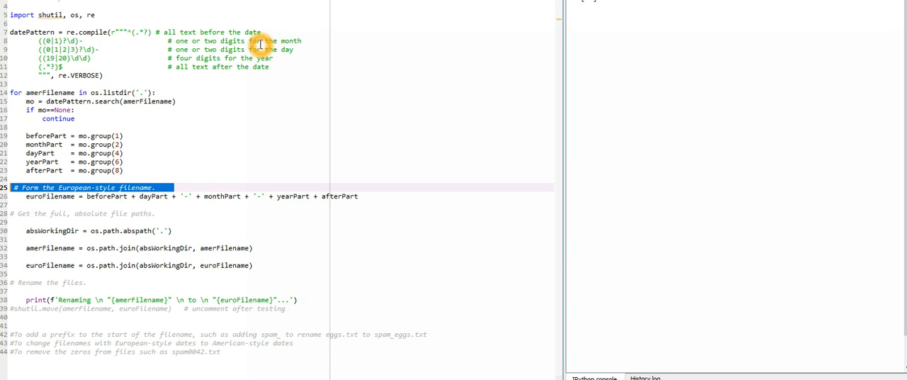
{"action": "mouse_move", "coordinate": [85, 44]}
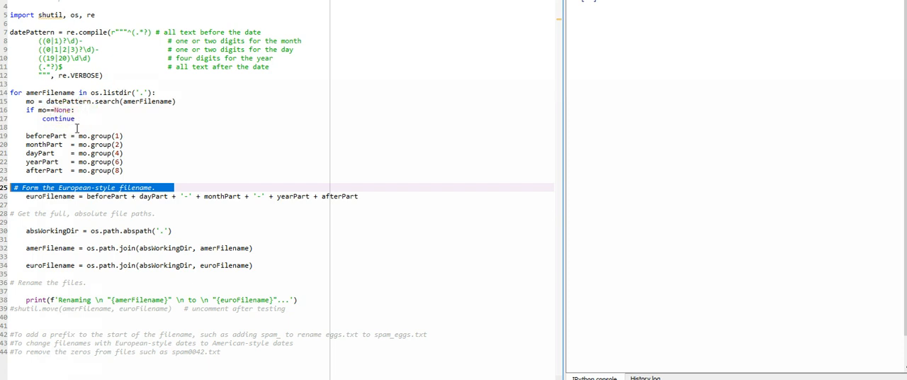
{"action": "mouse_move", "coordinate": [45, 136]}
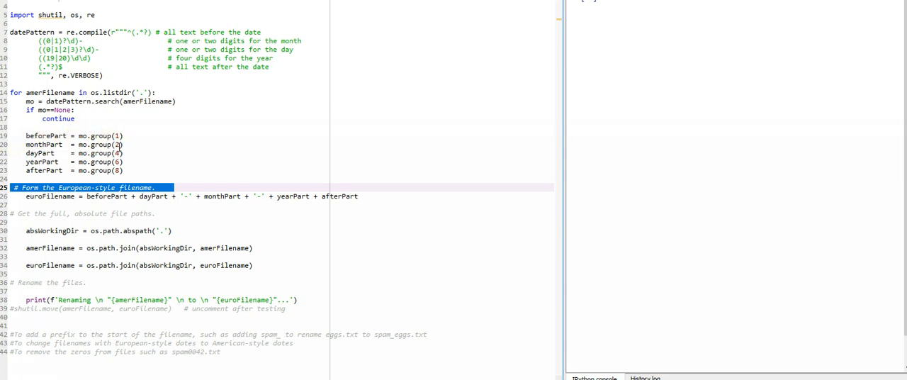
{"action": "mouse_move", "coordinate": [105, 153]}
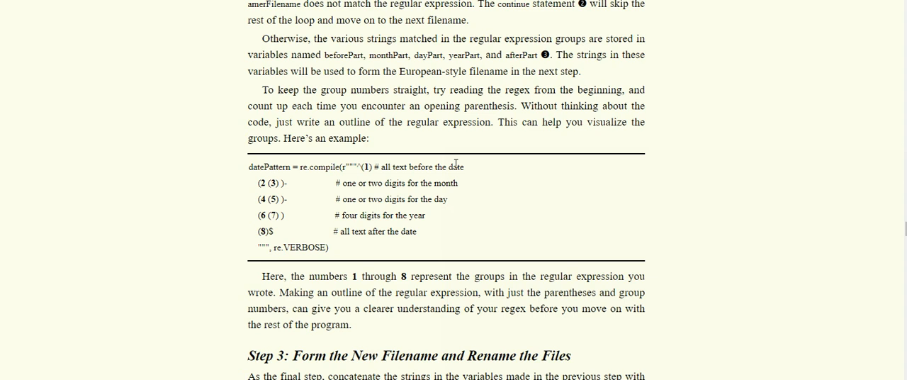
{"action": "mouse_move", "coordinate": [258, 212]}
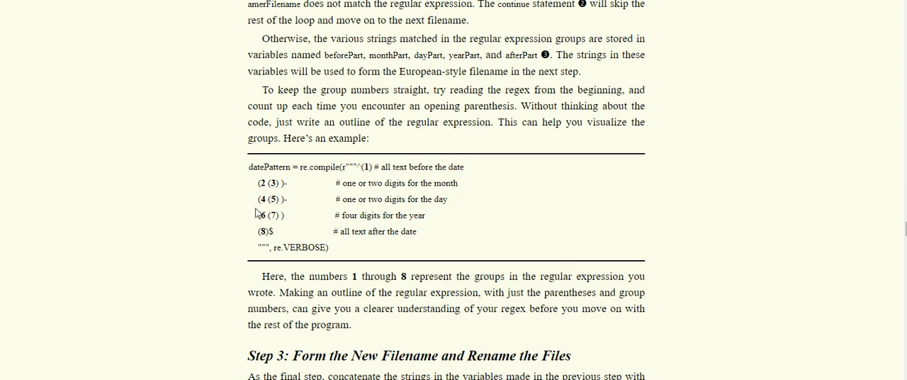
{"action": "mouse_move", "coordinate": [314, 196]}
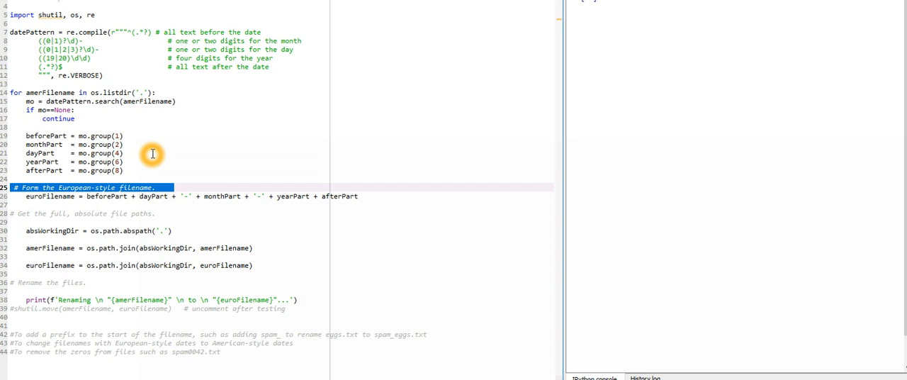
{"action": "mouse_move", "coordinate": [94, 195]}
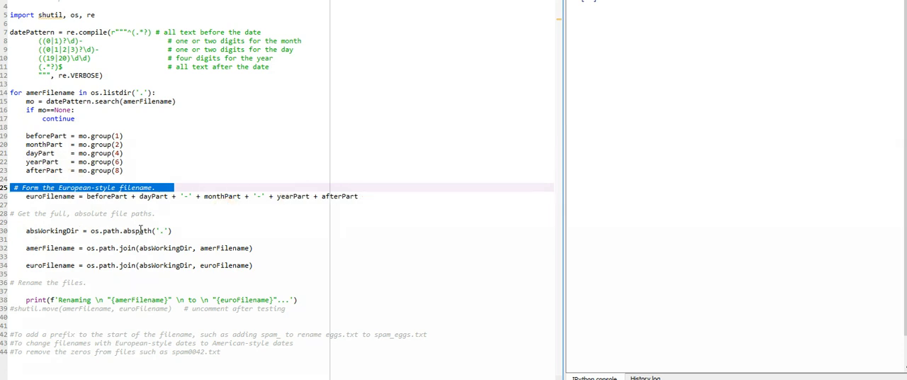
{"action": "mouse_move", "coordinate": [170, 215]}
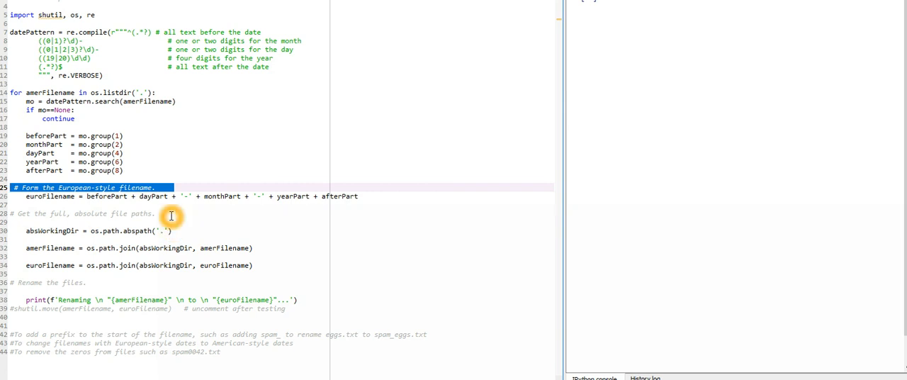
{"action": "mouse_move", "coordinate": [168, 229]}
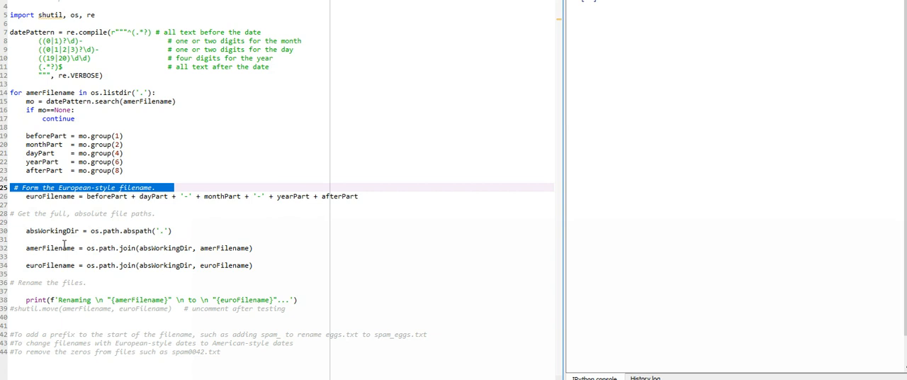
{"action": "mouse_move", "coordinate": [173, 264]}
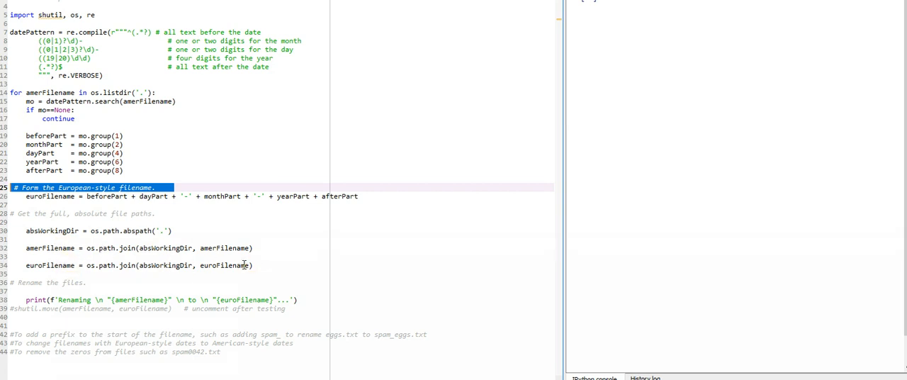
{"action": "mouse_move", "coordinate": [227, 265]}
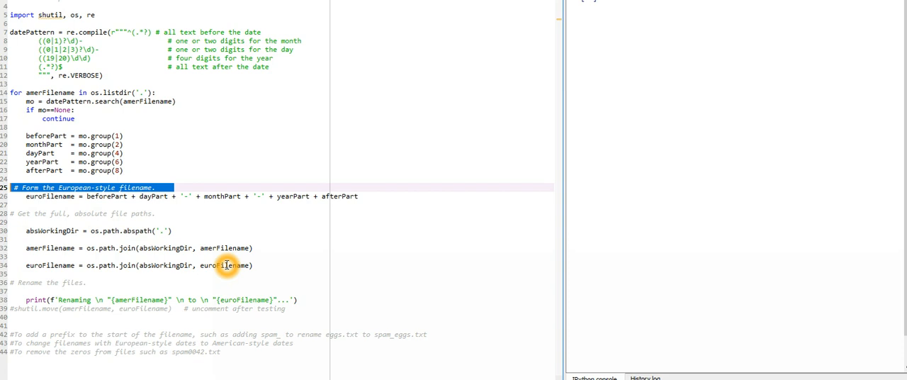
{"action": "mouse_move", "coordinate": [225, 264]}
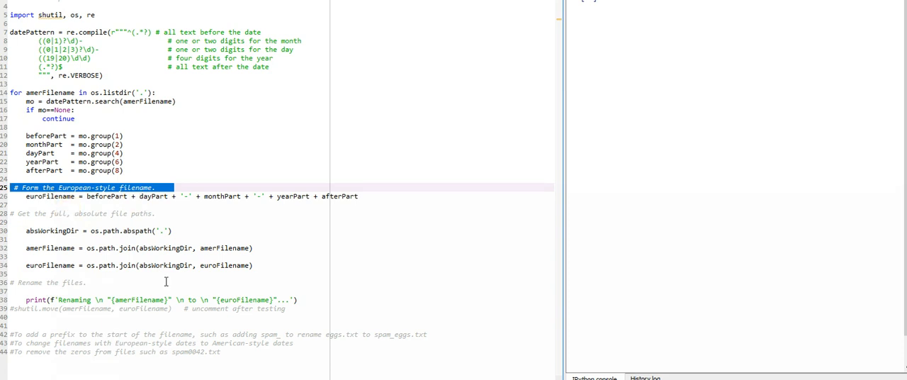
{"action": "mouse_move", "coordinate": [149, 295]}
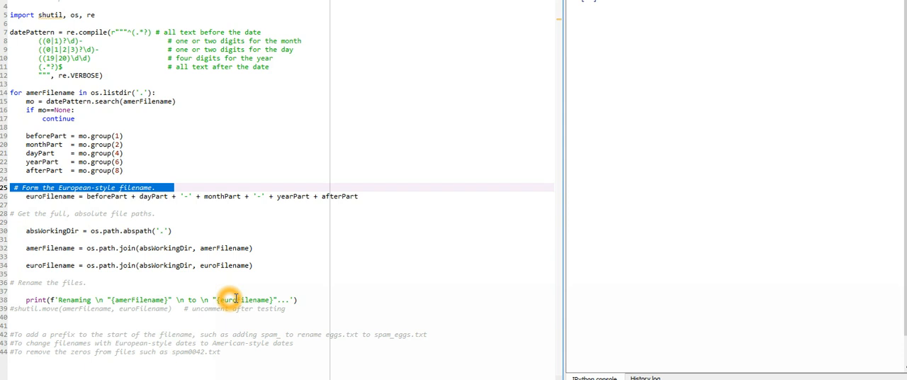
{"action": "mouse_move", "coordinate": [74, 299]}
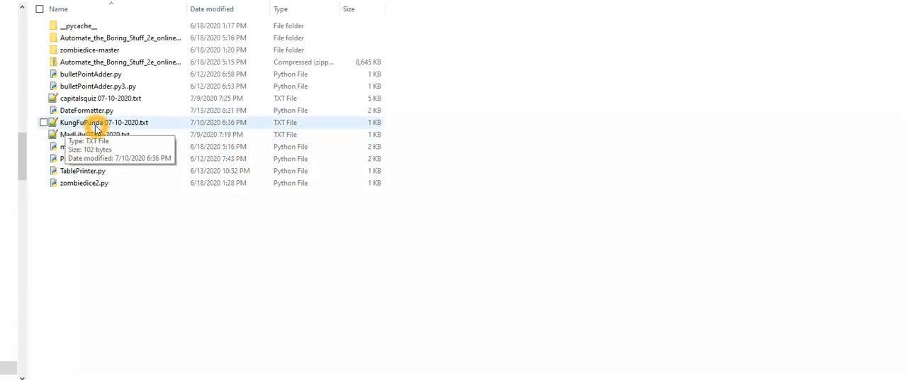
{"action": "mouse_move", "coordinate": [119, 122]}
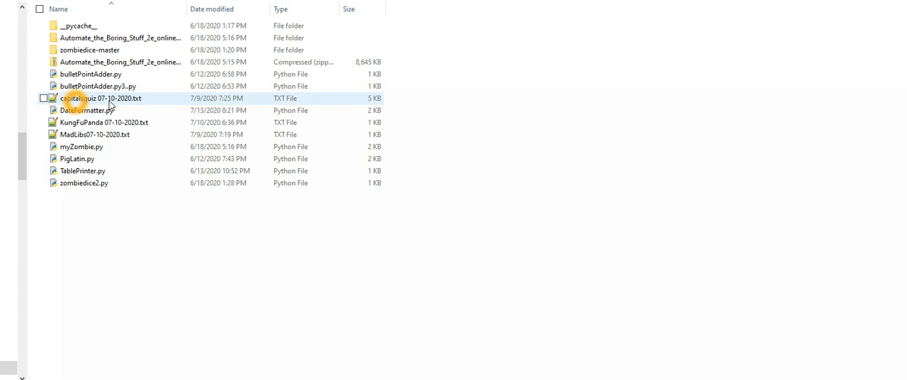
{"action": "mouse_move", "coordinate": [134, 102]}
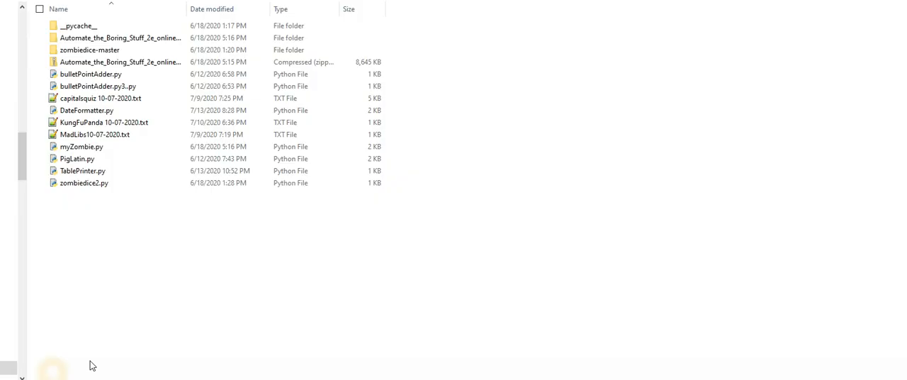
Check the renamed .txt files like KungFuPanda 10-07-2020.txt in File Explorer, then return to Spyder.
{"action": "left_click", "coordinate": [99, 98]}
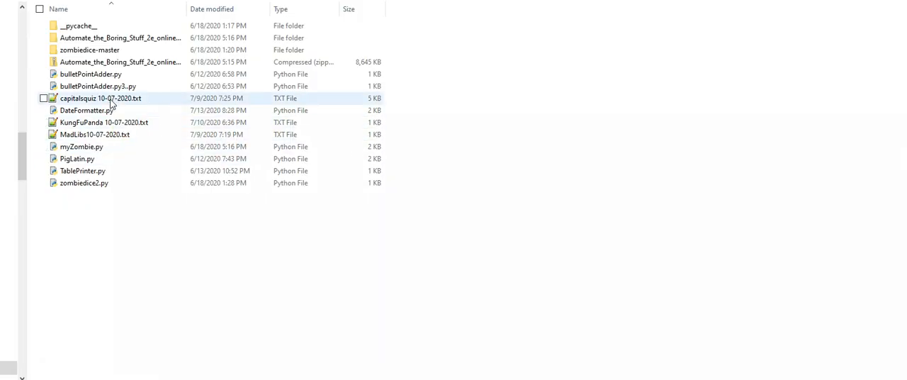
{"action": "left_click", "coordinate": [111, 135]}
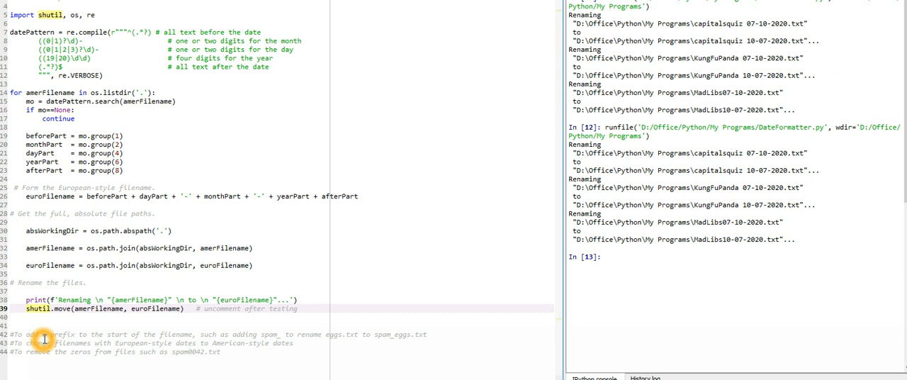
{"action": "mouse_move", "coordinate": [209, 335]}
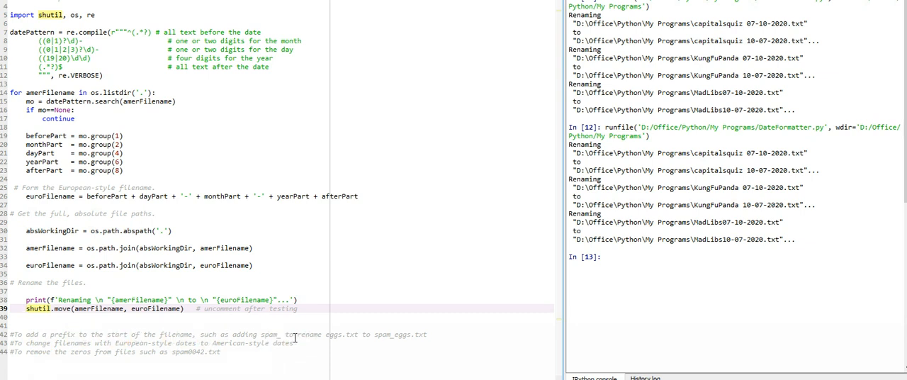
{"action": "mouse_move", "coordinate": [170, 247]}
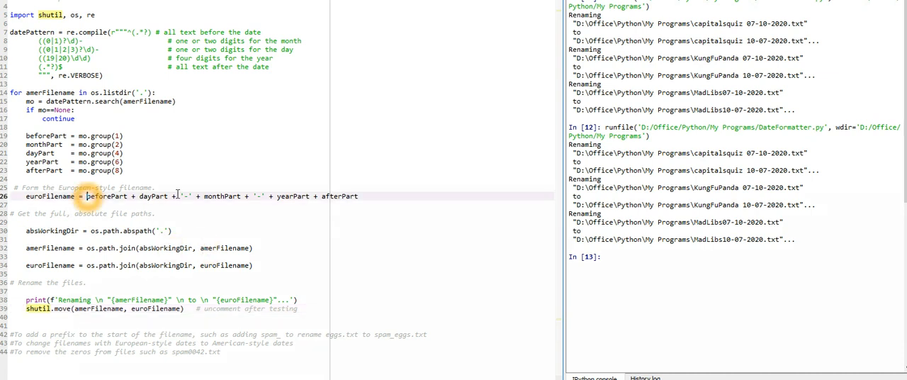
{"action": "type", "text": "spam"}
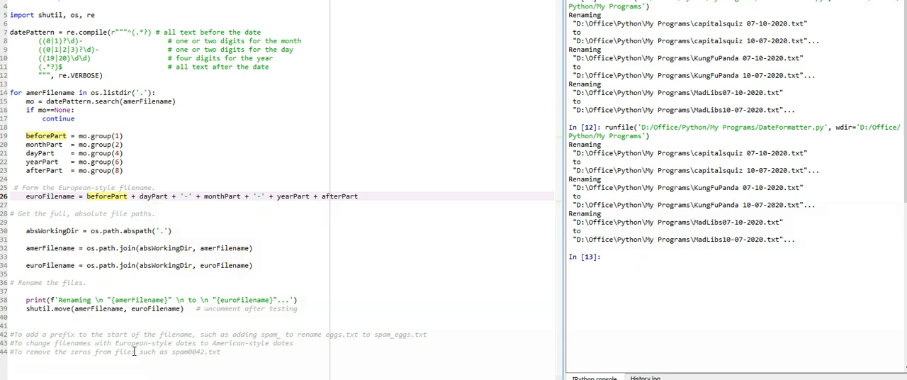
{"action": "mouse_move", "coordinate": [287, 347]}
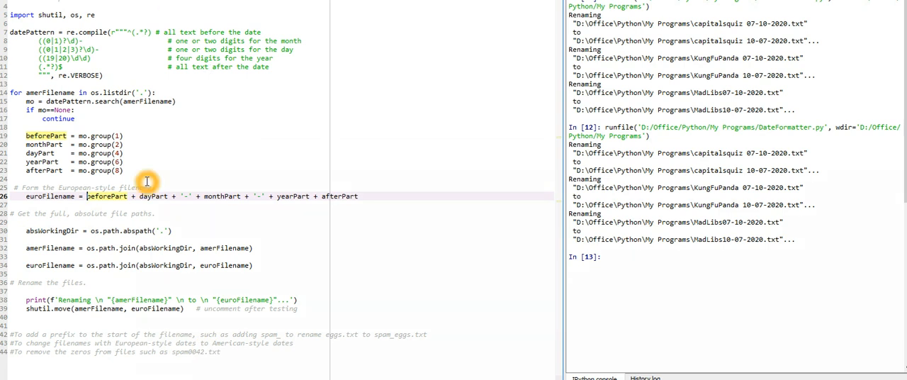
{"action": "mouse_move", "coordinate": [209, 51]}
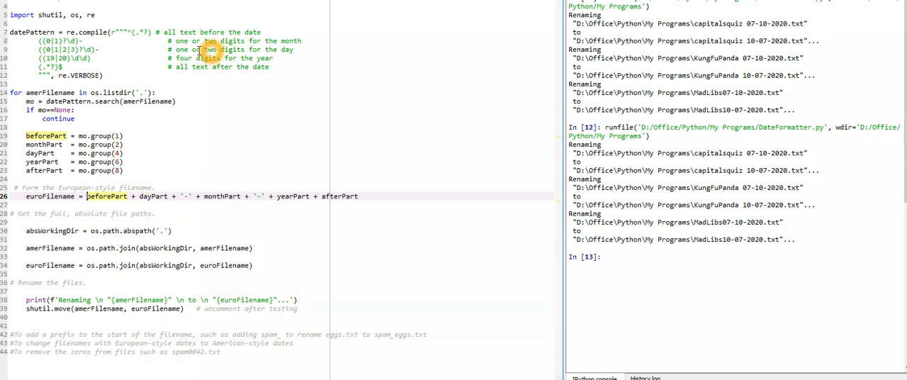
{"action": "mouse_move", "coordinate": [208, 176]}
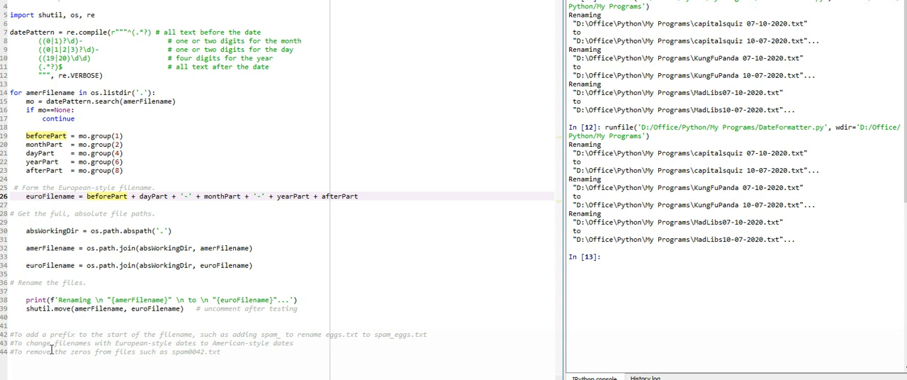
{"action": "mouse_move", "coordinate": [143, 353]}
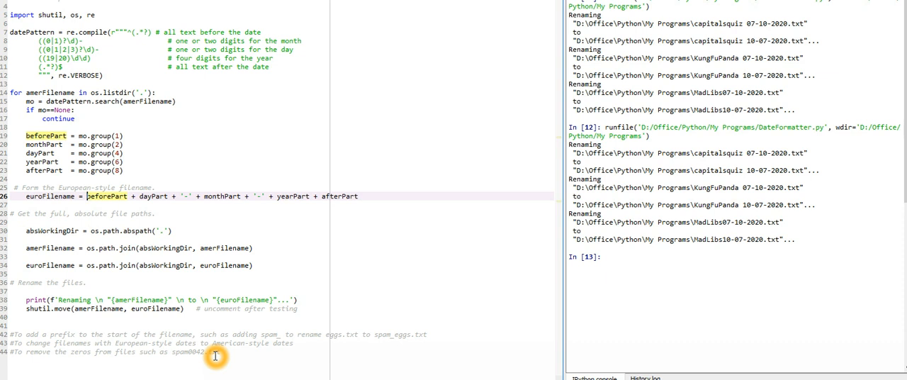
{"action": "mouse_move", "coordinate": [187, 340]}
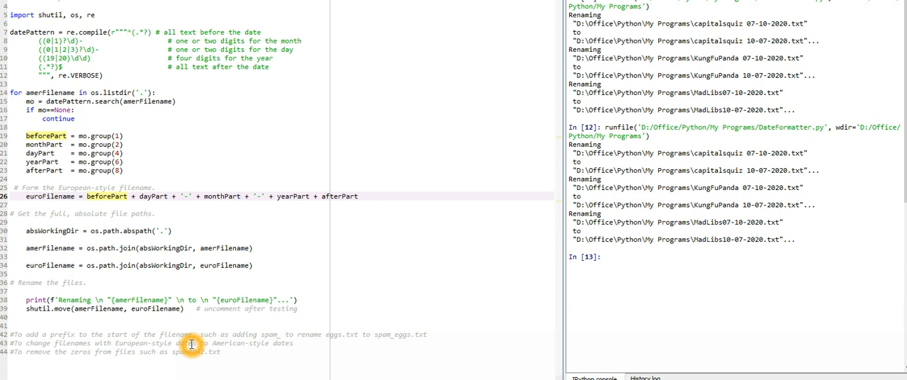
{"action": "mouse_move", "coordinate": [218, 213]}
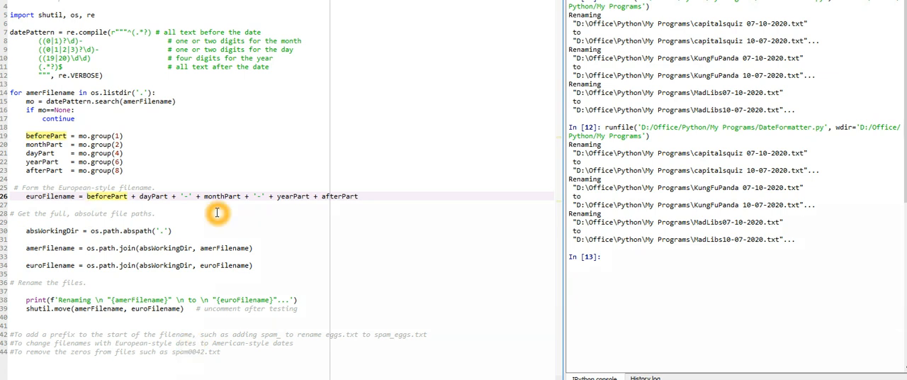
{"action": "mouse_move", "coordinate": [119, 107]}
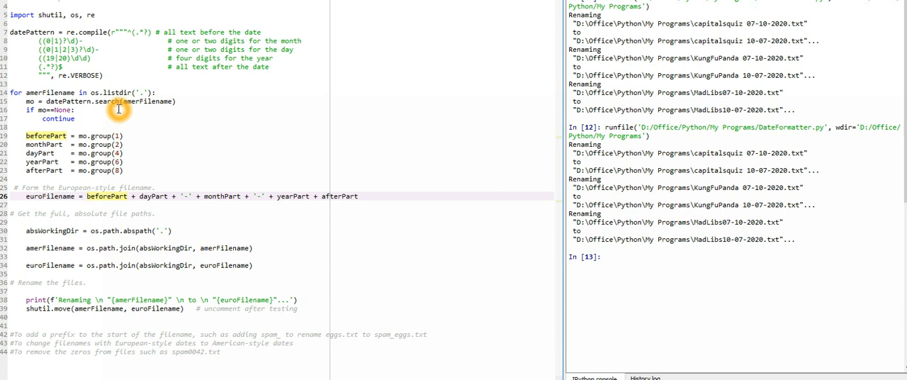
{"action": "mouse_move", "coordinate": [27, 56]}
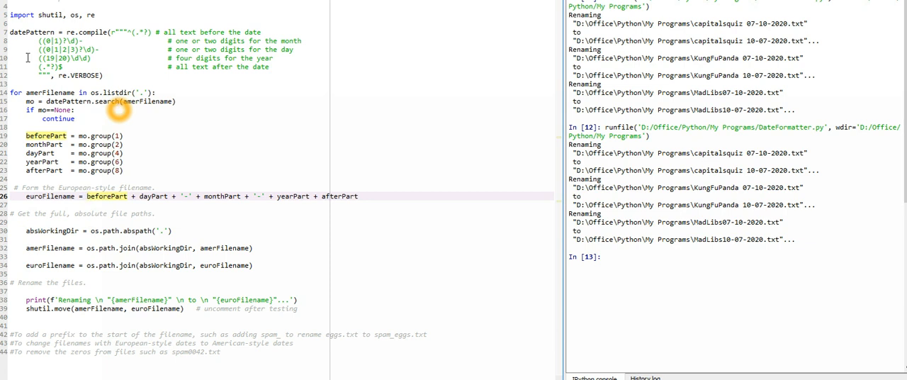